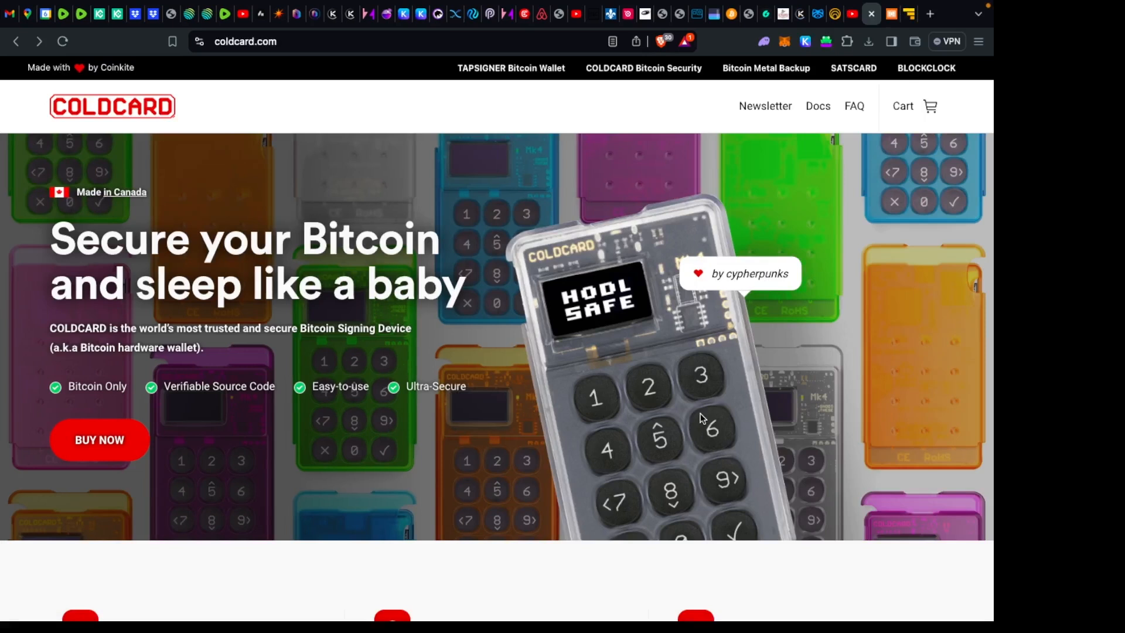
mouse_move(816, 106)
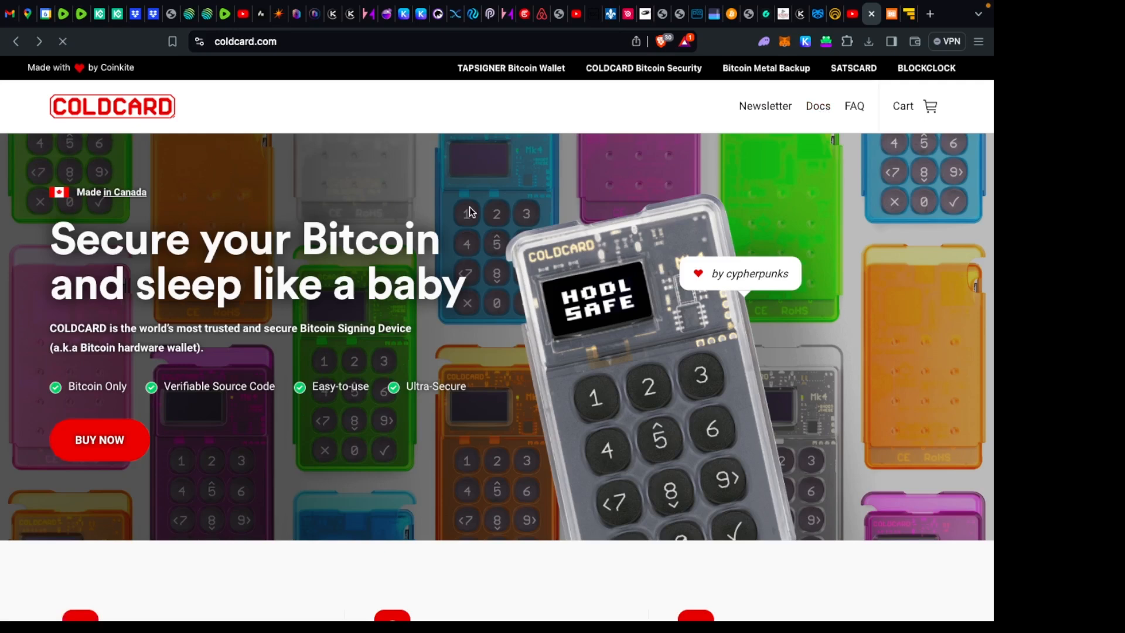
- Browse the Docs page down through the Getting Started and Upgrading Firmware sections
click(817, 106)
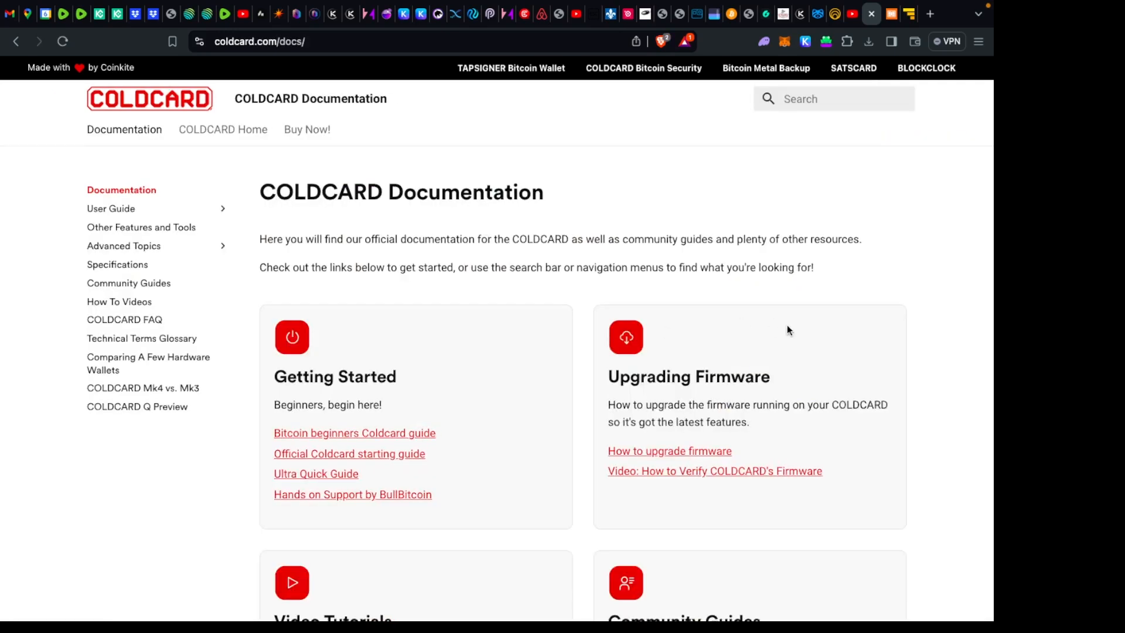
mouse_move(839, 350)
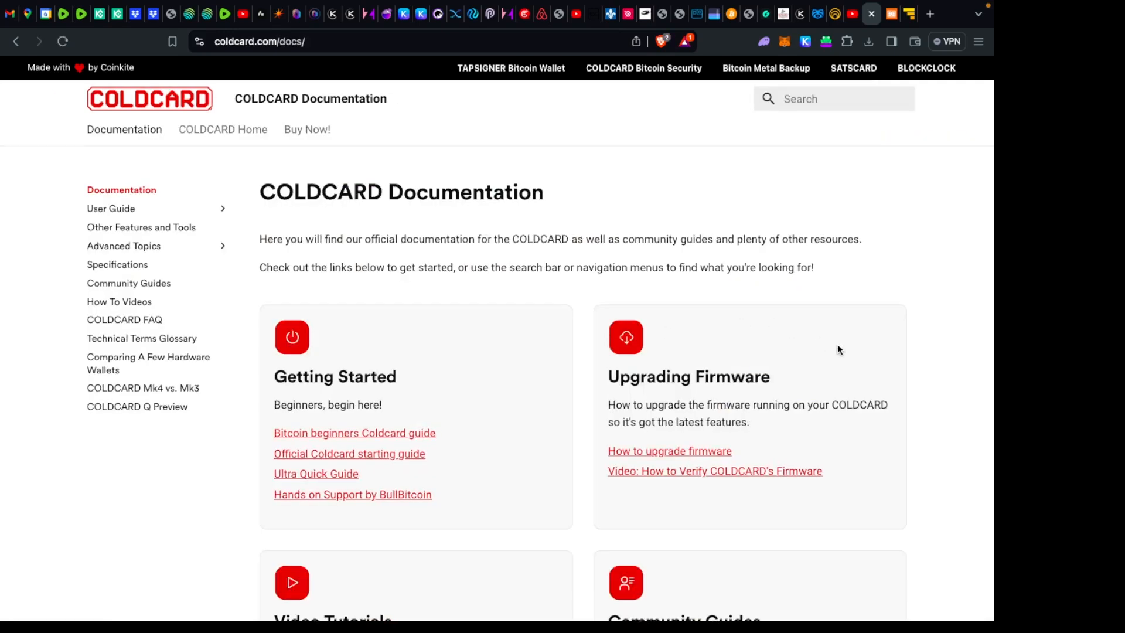
scroll(down, 3)
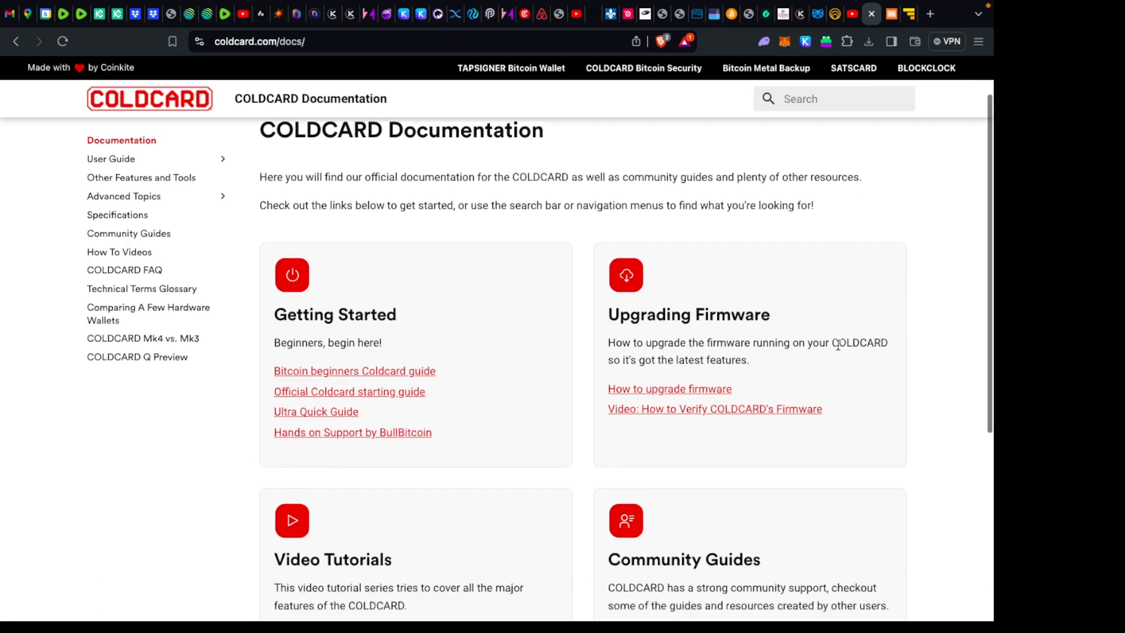
scroll(down, 3)
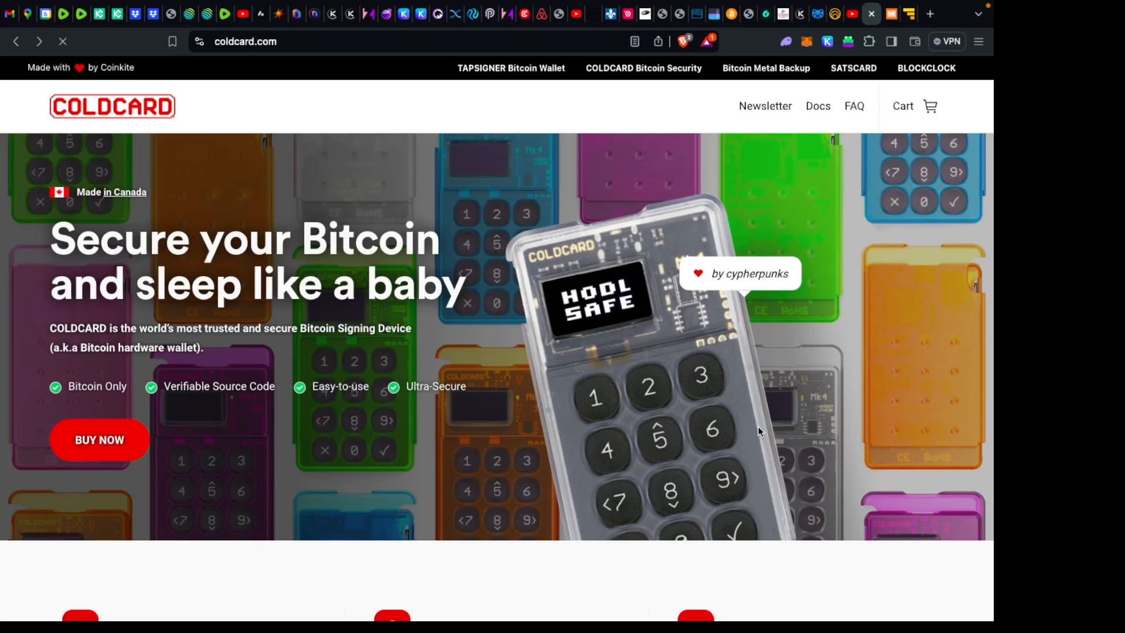
mouse_move(730, 422)
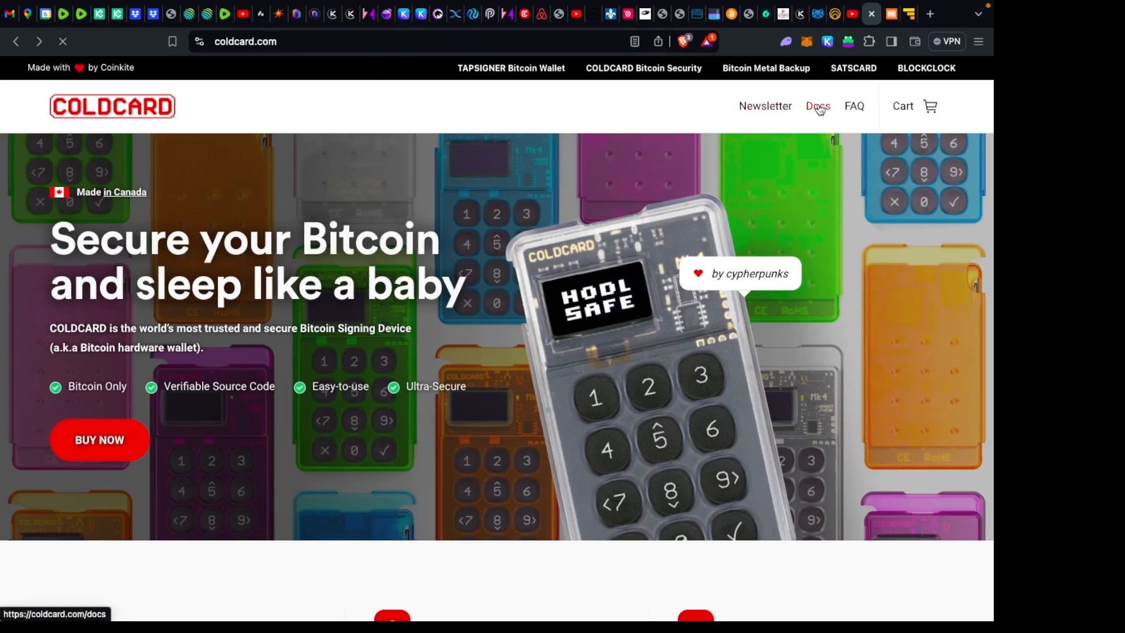
- From Docs, follow the 'How to upgrade firmware' link to the current firmware versions page
click(817, 106)
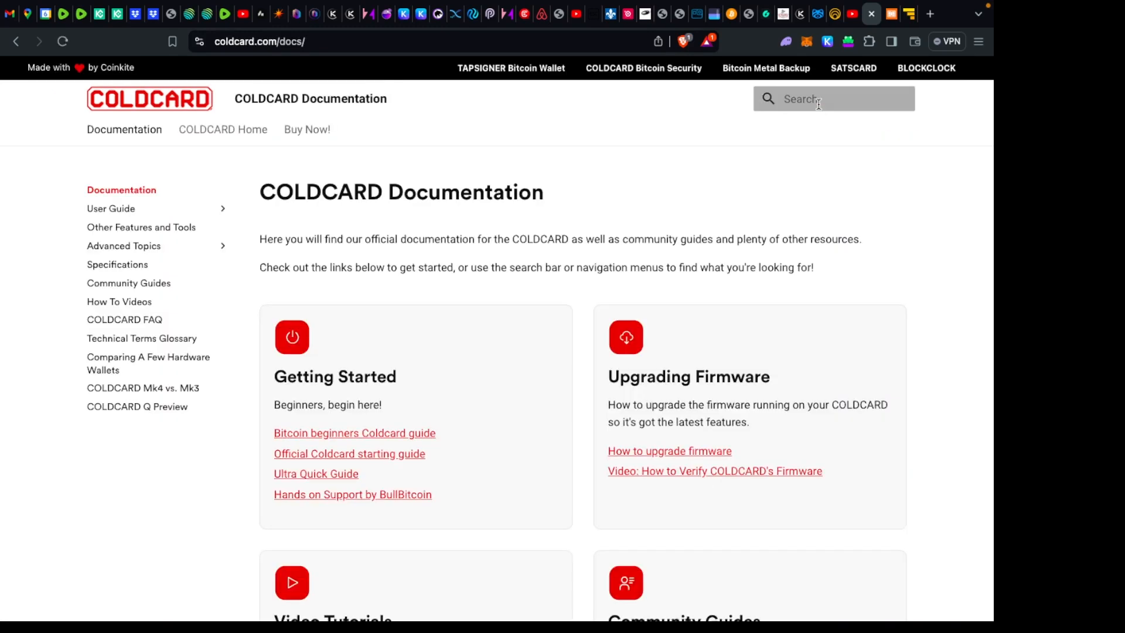
mouse_move(669, 450)
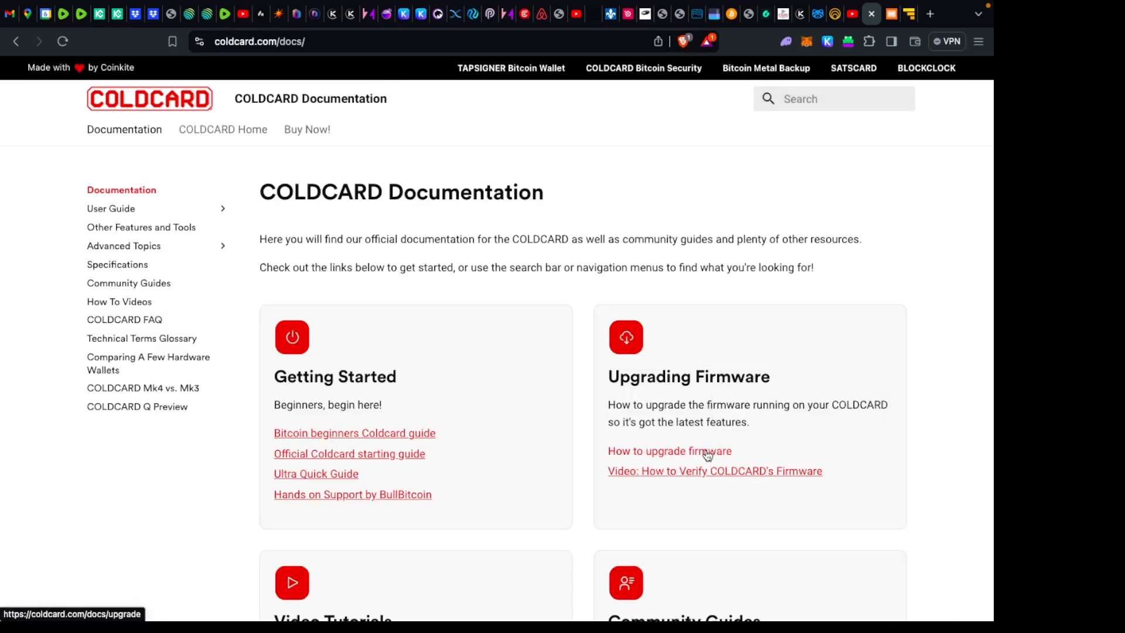
click(669, 450)
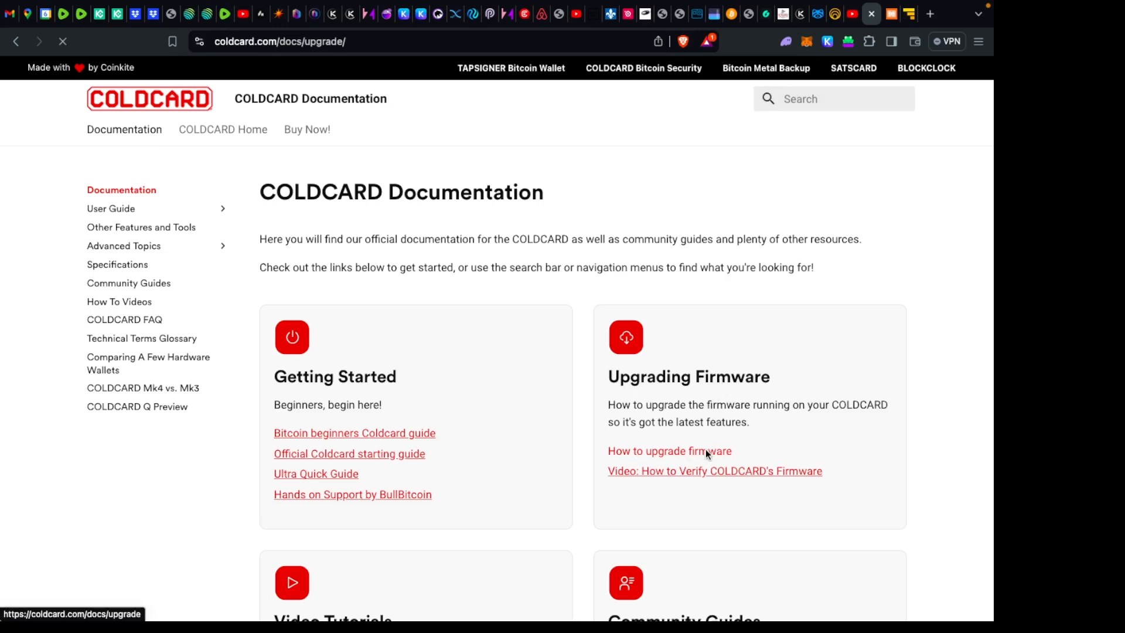
click(667, 450)
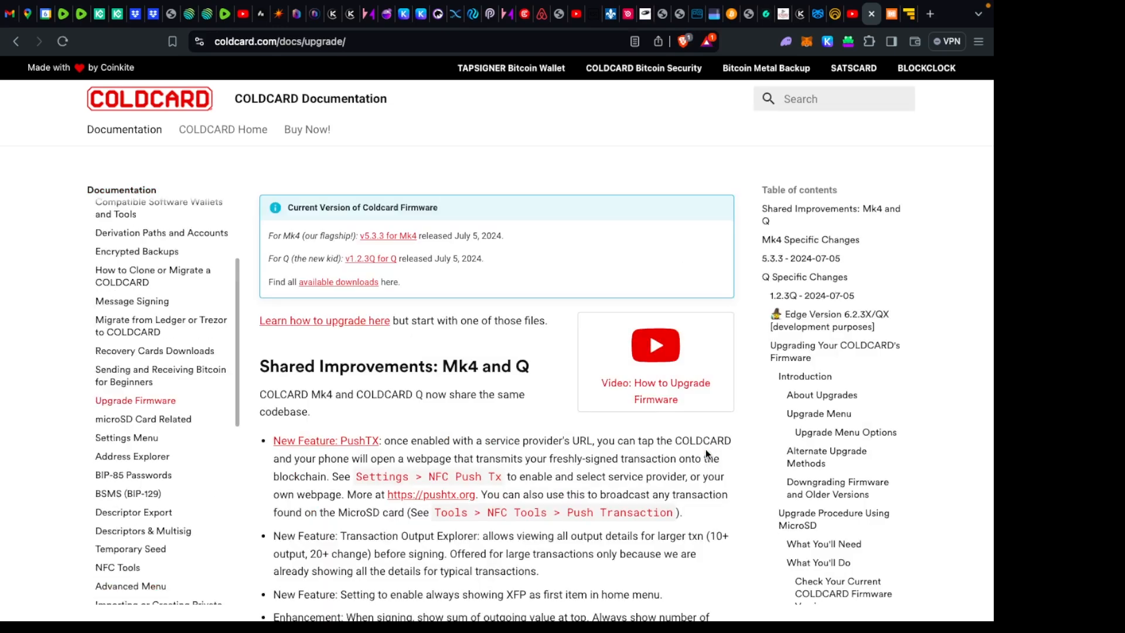